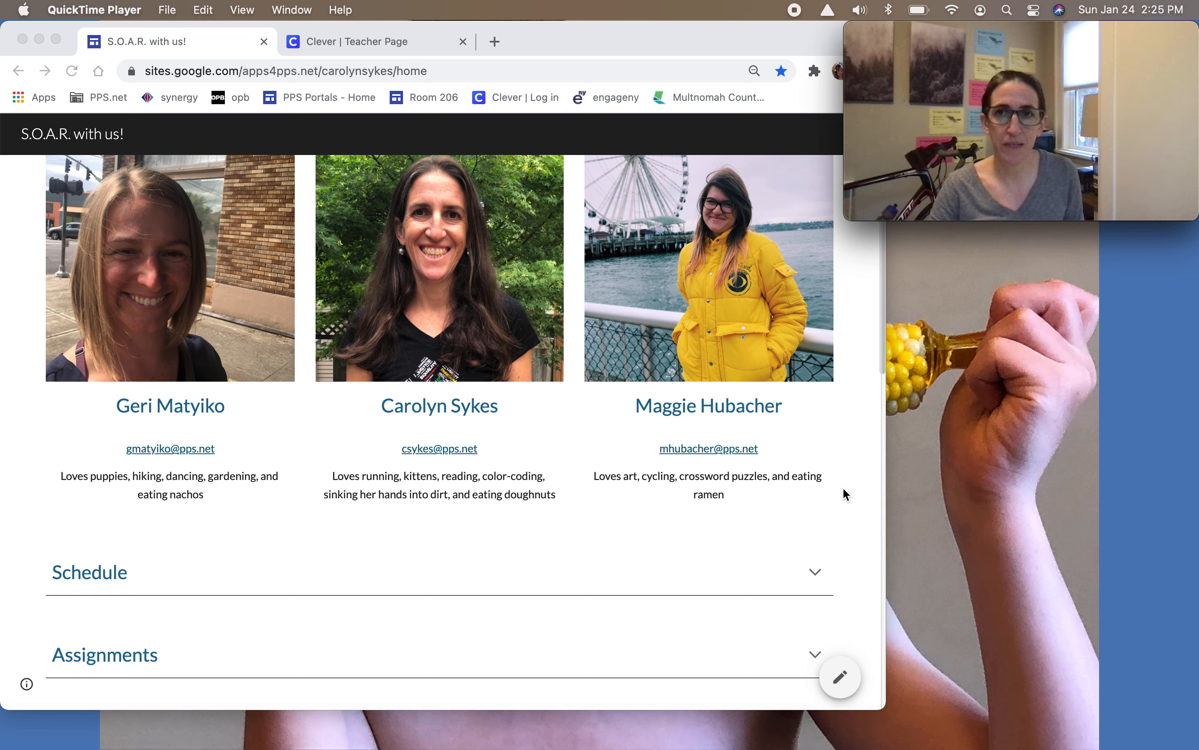
pyautogui.moveTo(559, 626)
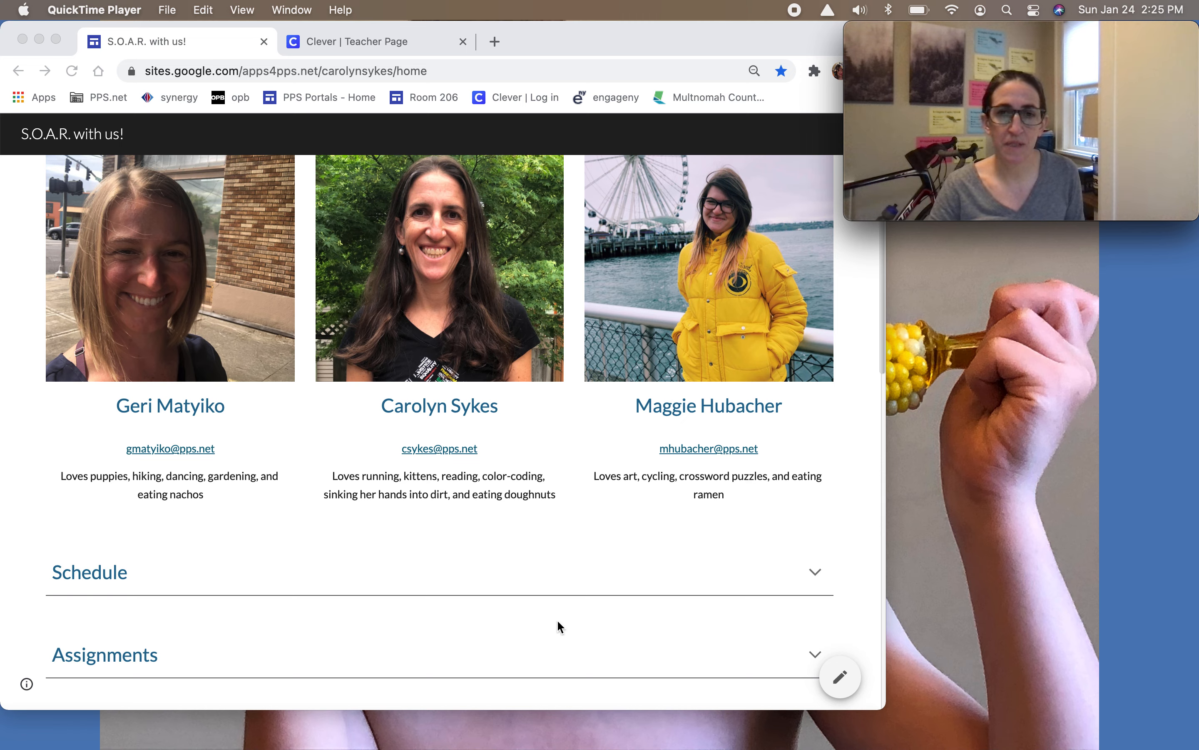
pyautogui.moveTo(511, 607)
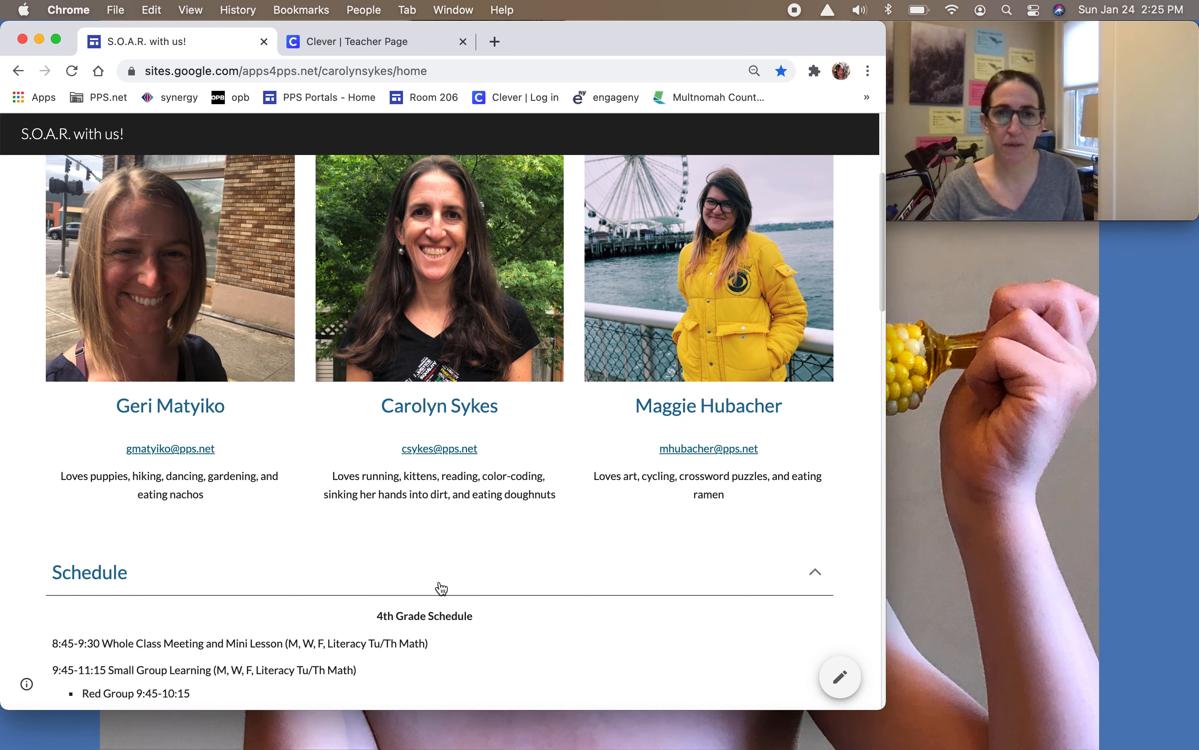
# - Review the full 4th Grade Schedule, then collapse and reopen the Schedule section
pyautogui.scroll(-3)
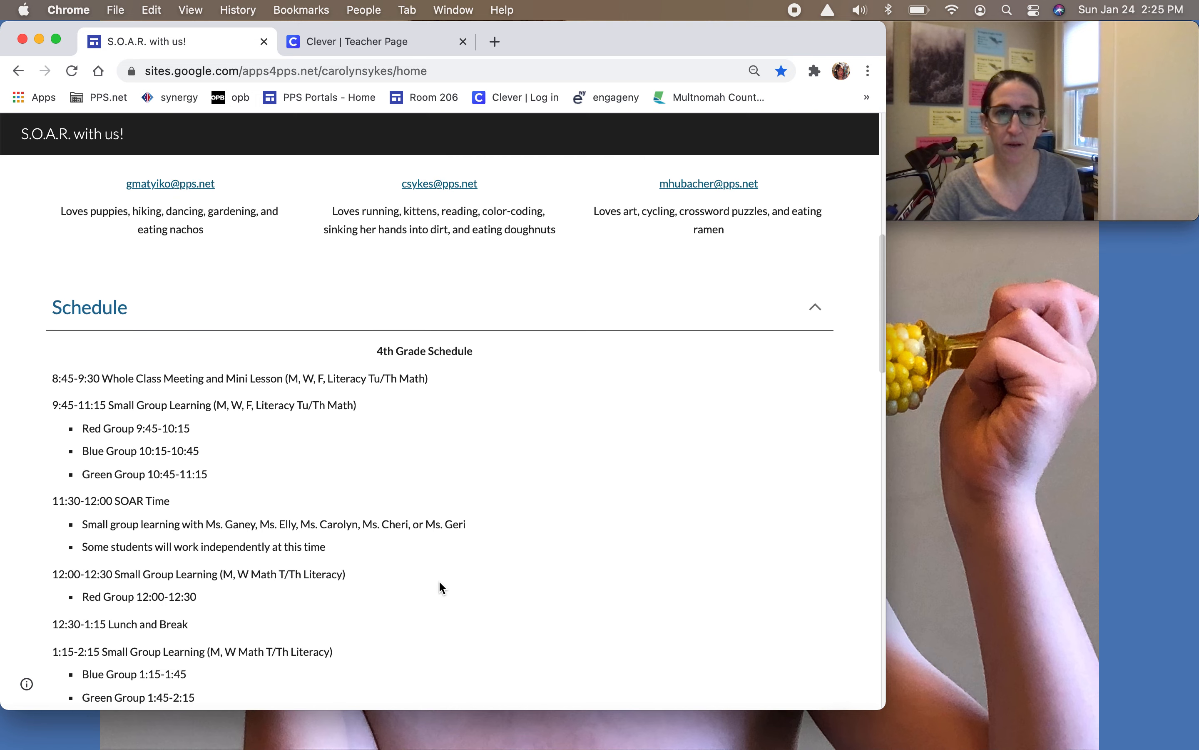
pyautogui.scroll(-3)
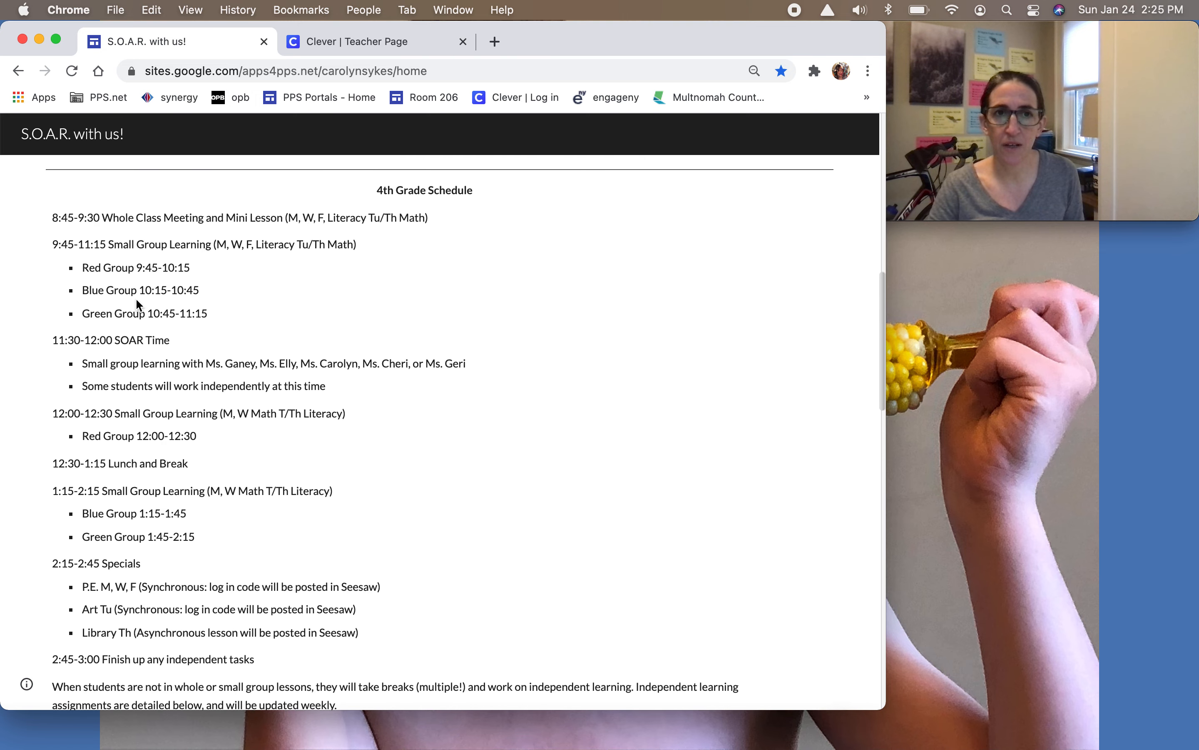
pyautogui.moveTo(107, 485)
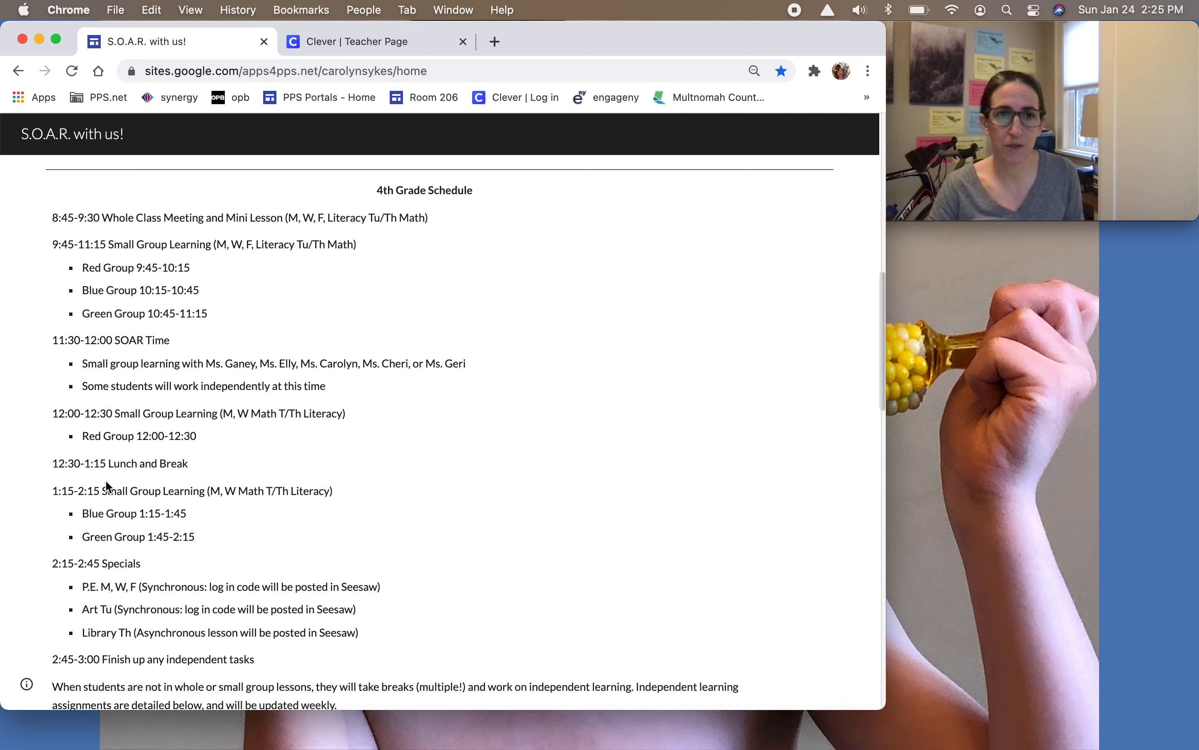
pyautogui.moveTo(125, 534)
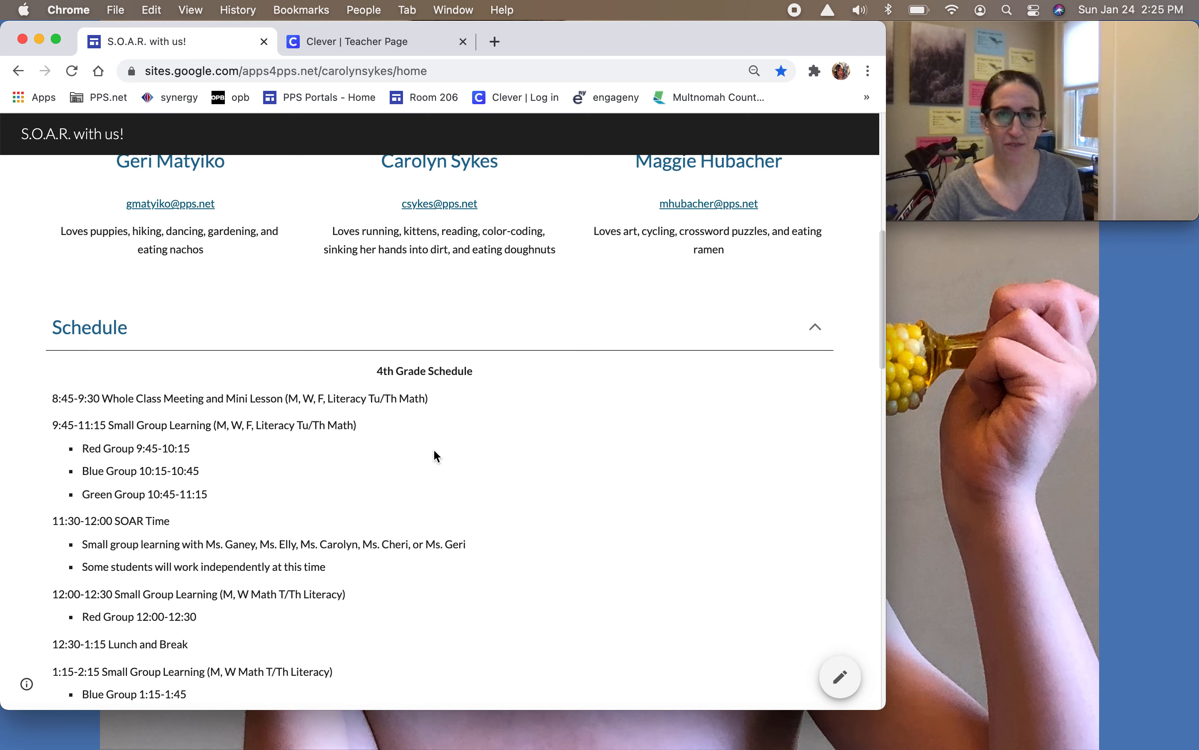
pyautogui.click(815, 327)
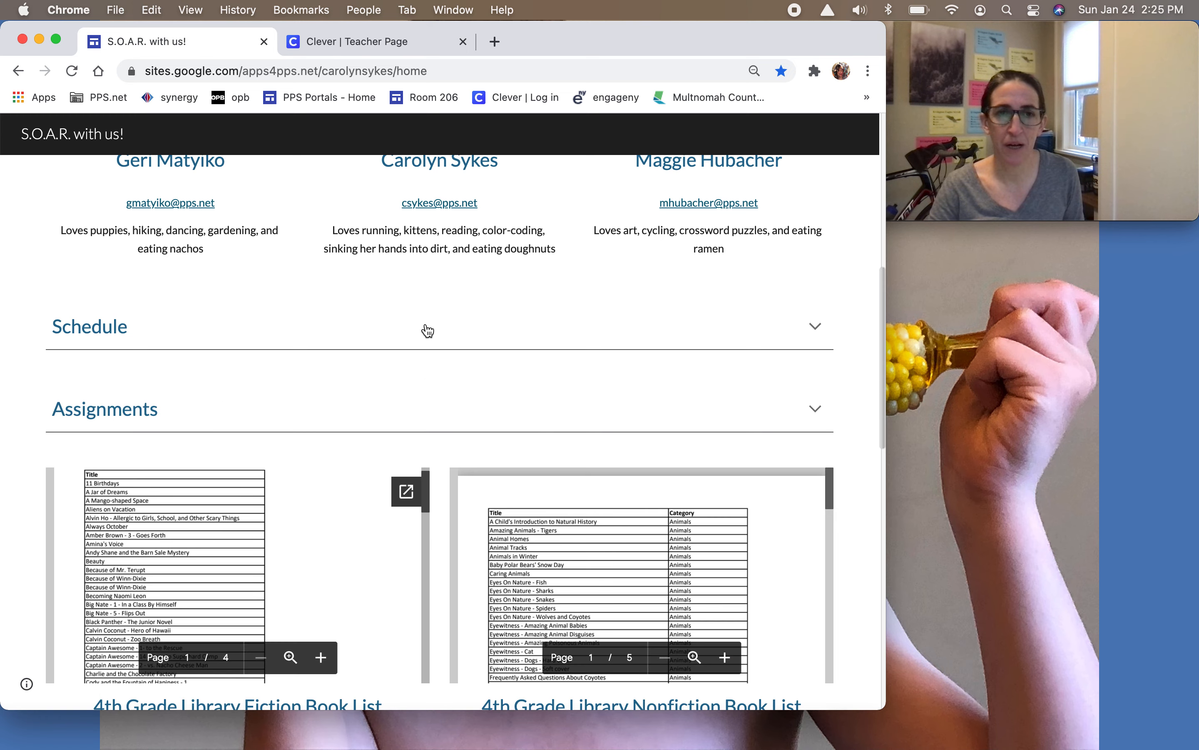
pyautogui.click(89, 327)
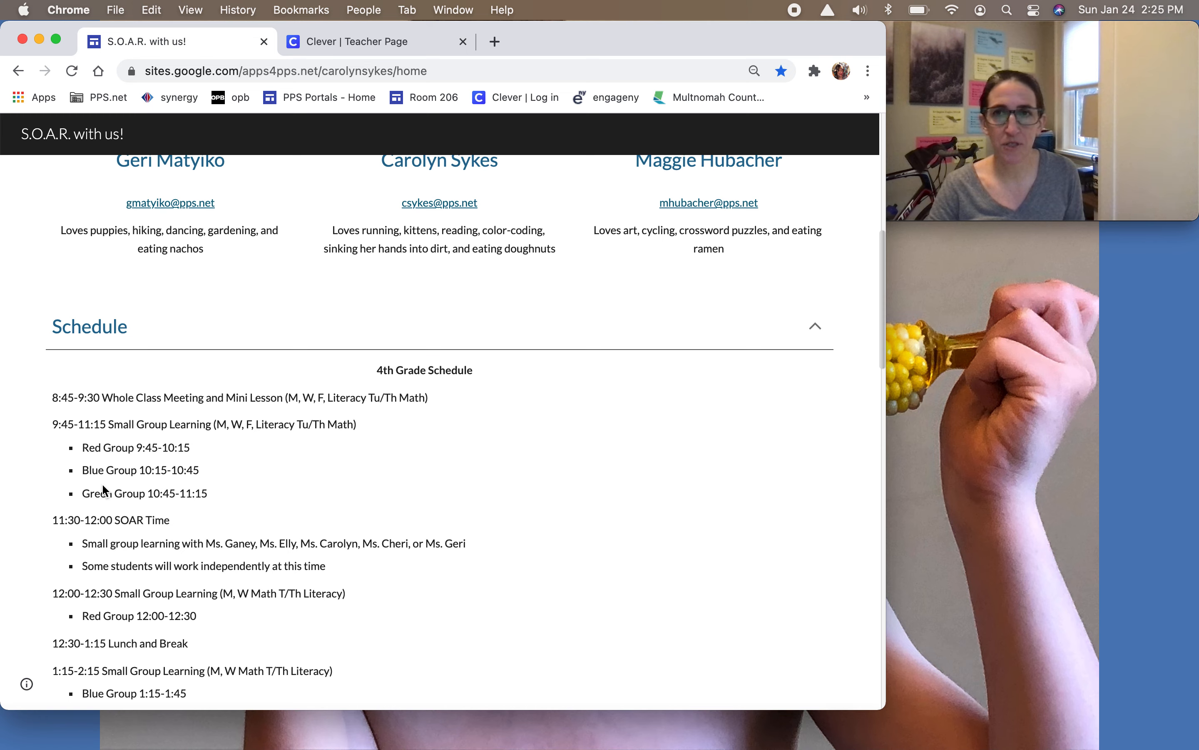
pyautogui.moveTo(387, 329)
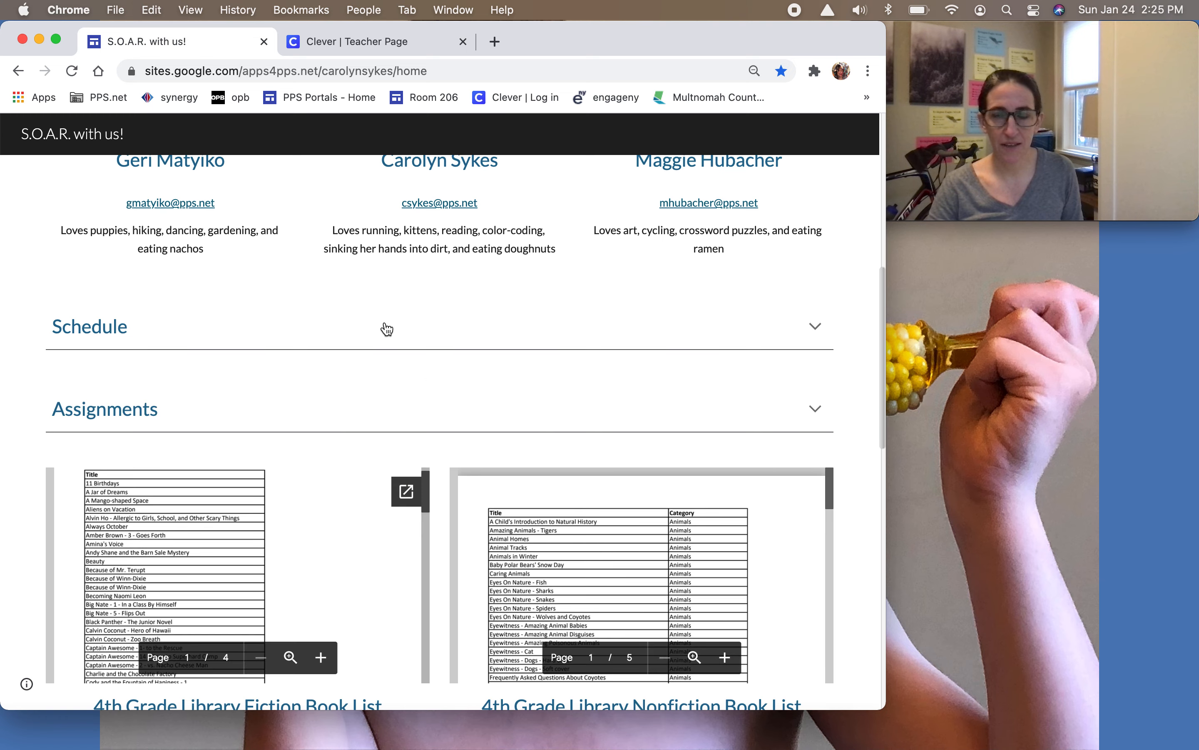
pyautogui.moveTo(369, 412)
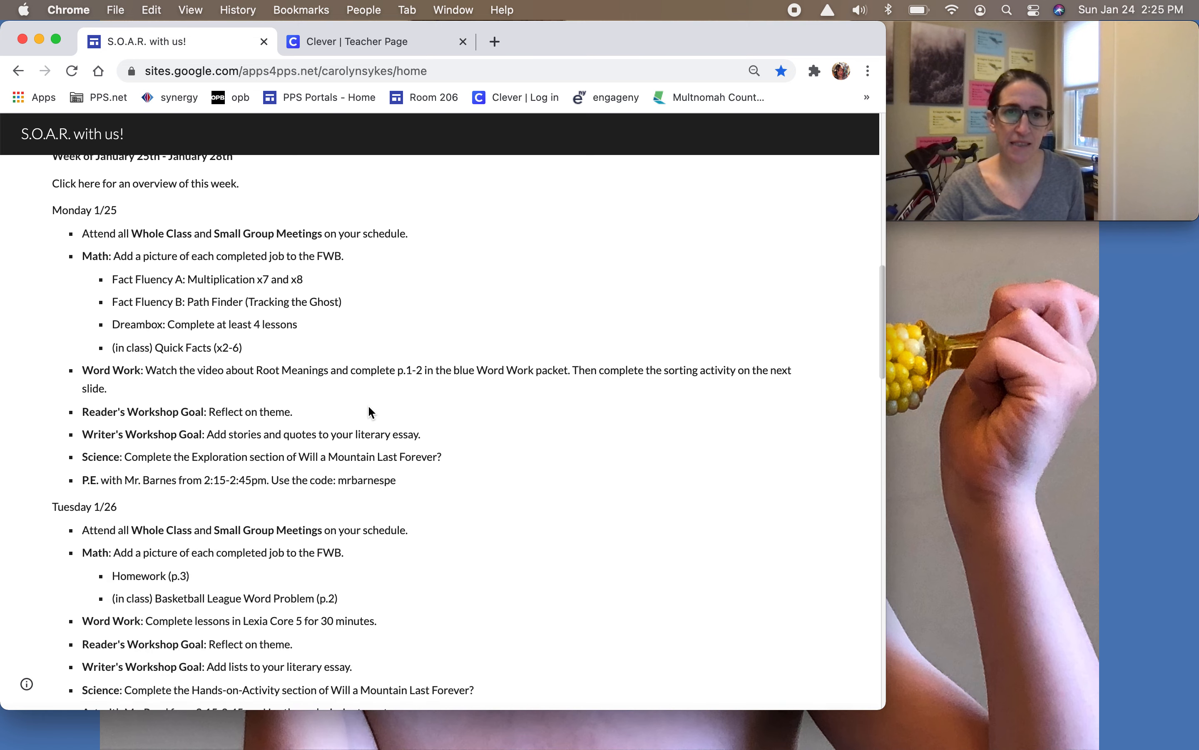
pyautogui.moveTo(362, 449)
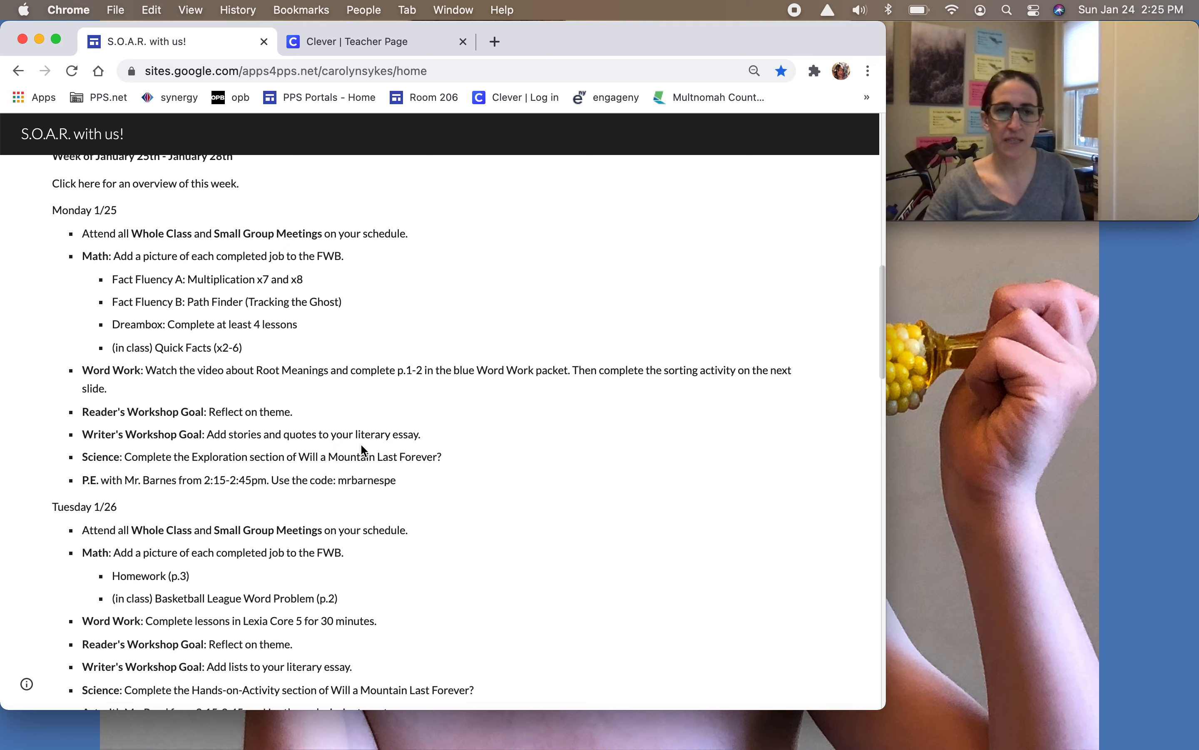
# - Show the short stories on the Clever teacher page, then return to the Friday 1/29 assignments
pyautogui.click(358, 42)
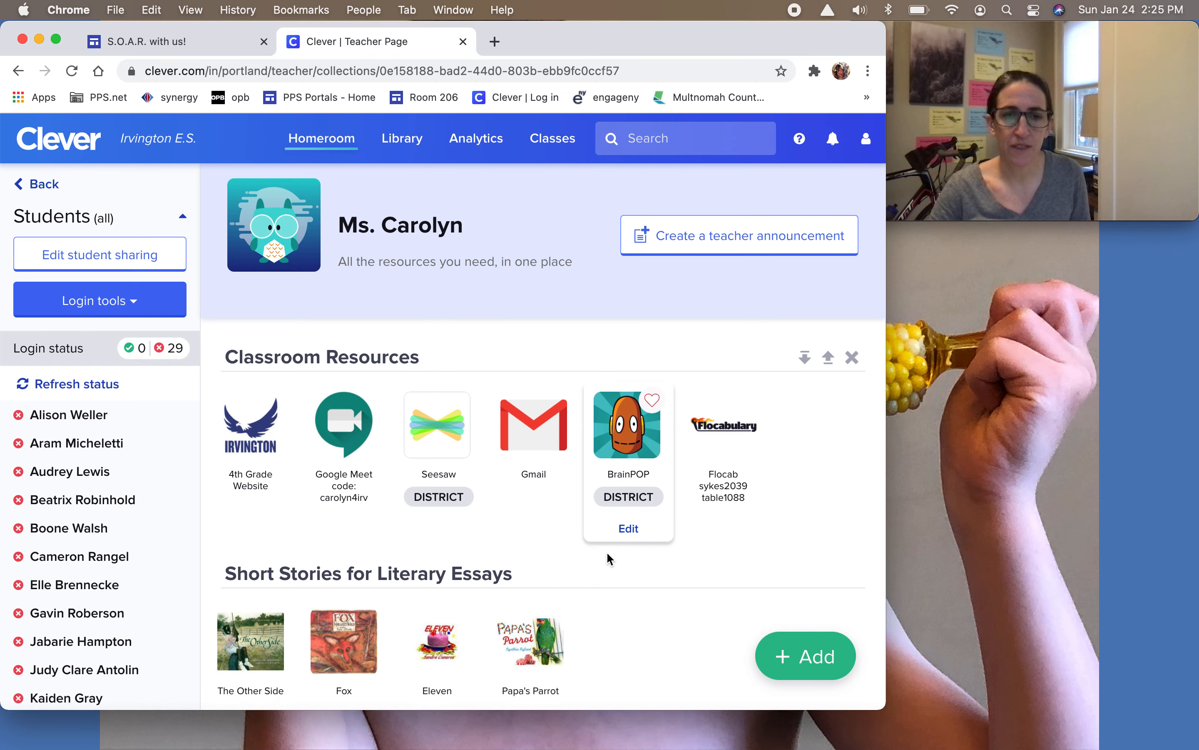
pyautogui.scroll(-3)
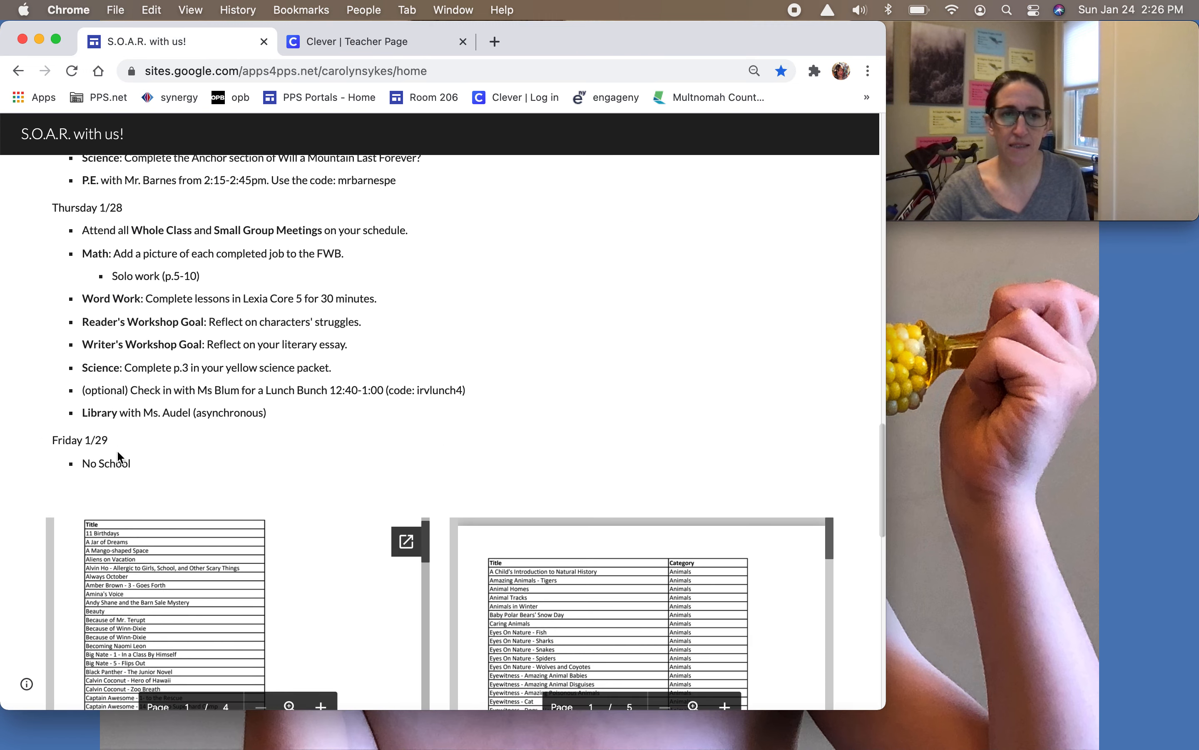
pyautogui.moveTo(135, 456)
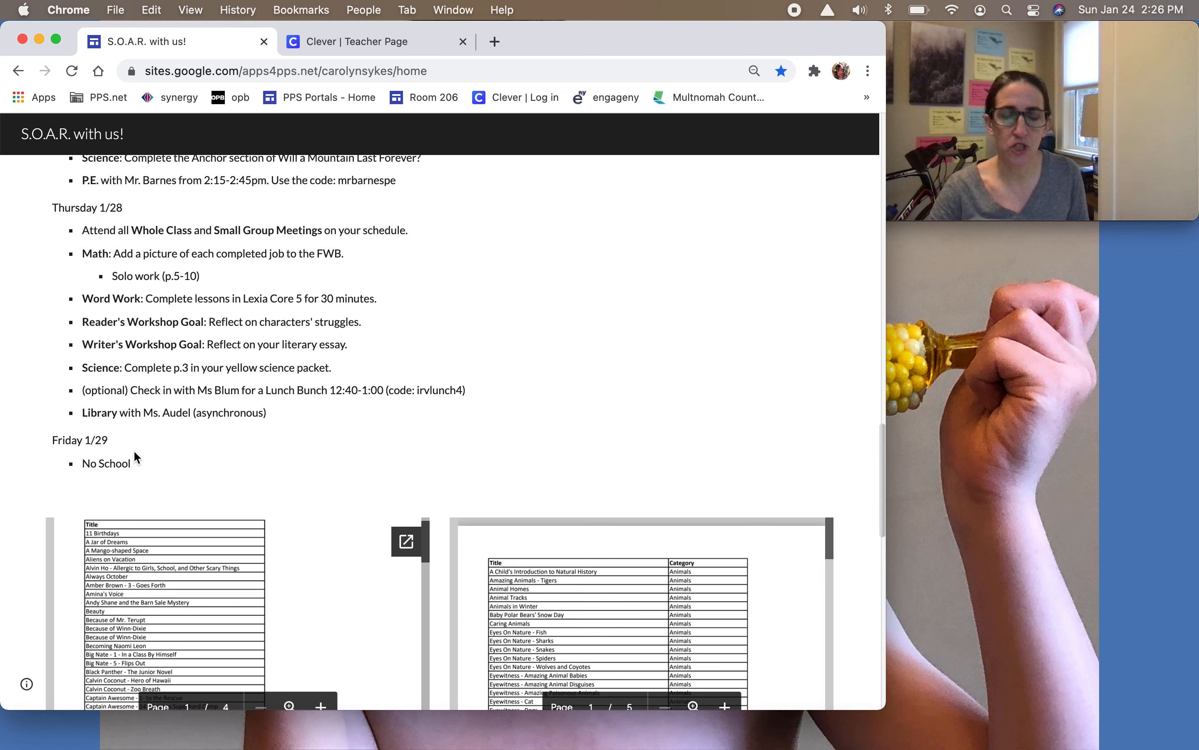